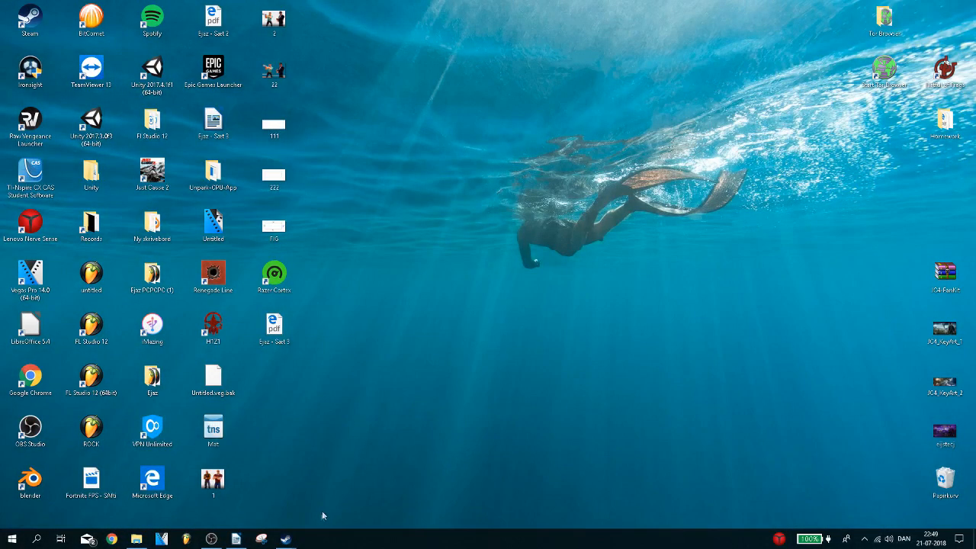
mouse_move(320, 541)
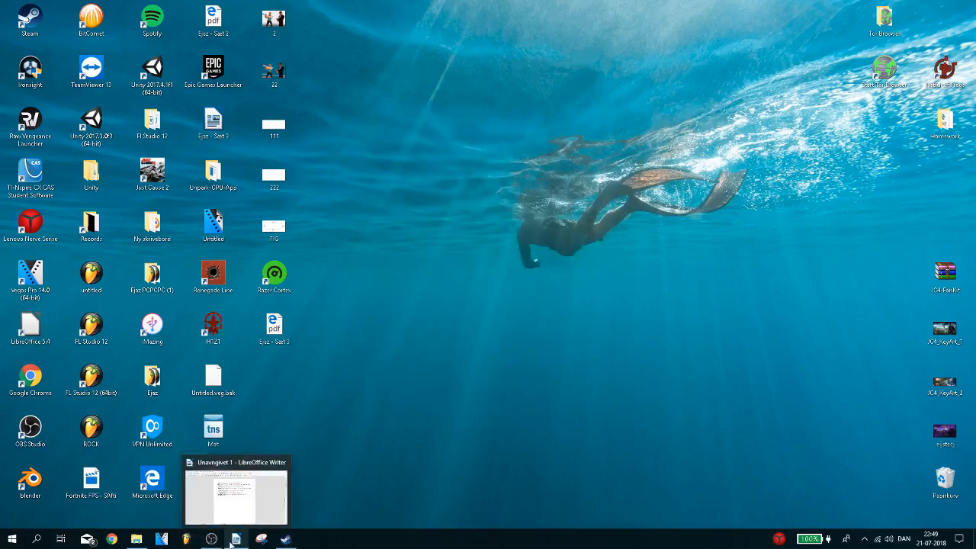
- Bring Steam forward and open Properties (Egenskaber) for Counter-Strike: Global Offensive from the library
left_click(262, 536)
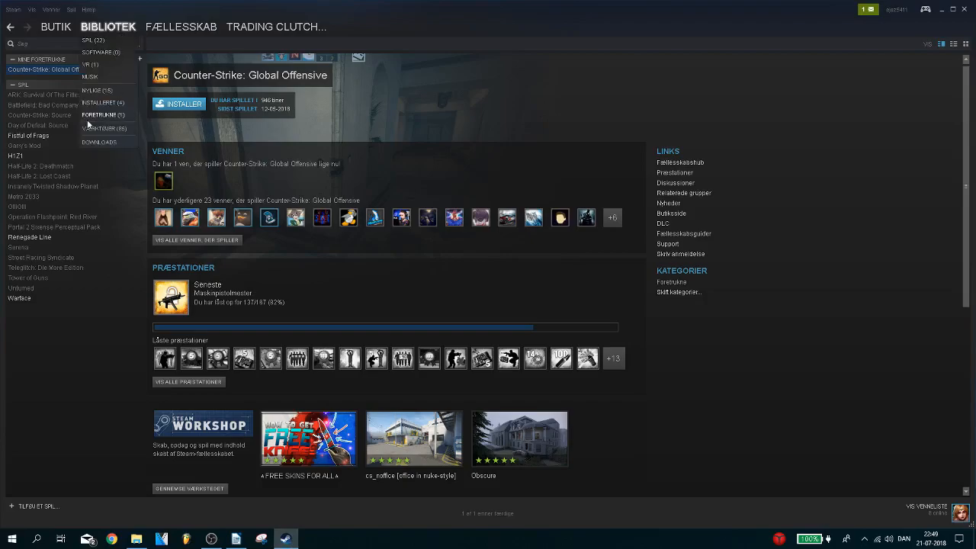
left_click(90, 73)
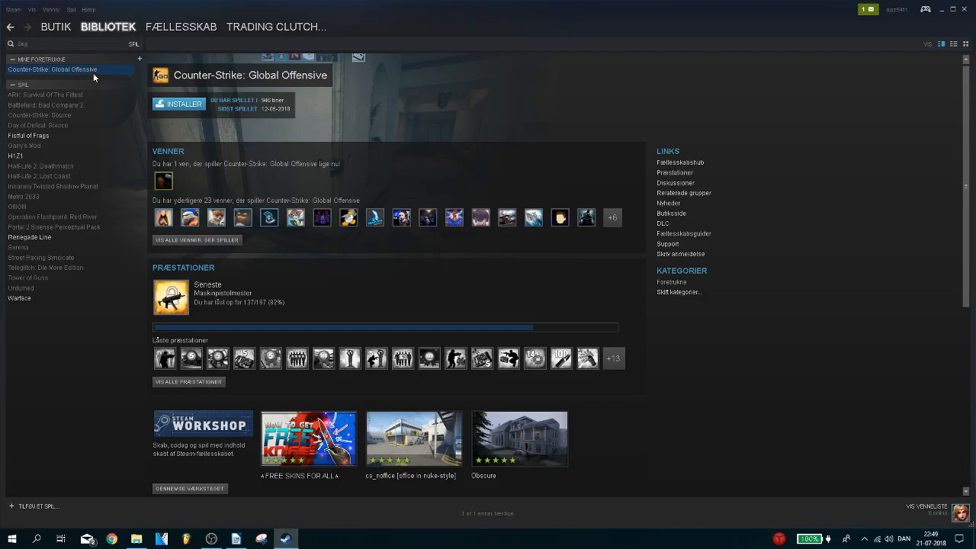
right_click(58, 70)
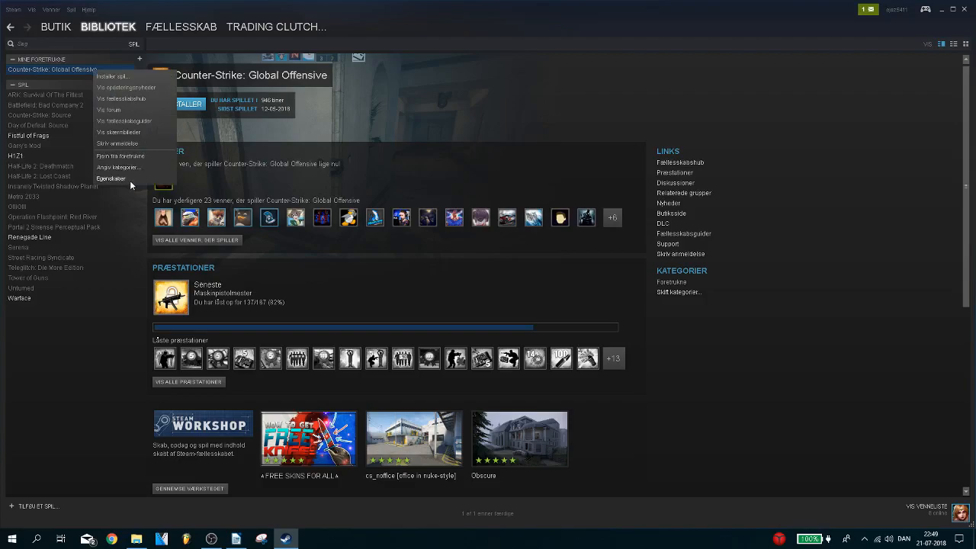
left_click(111, 179)
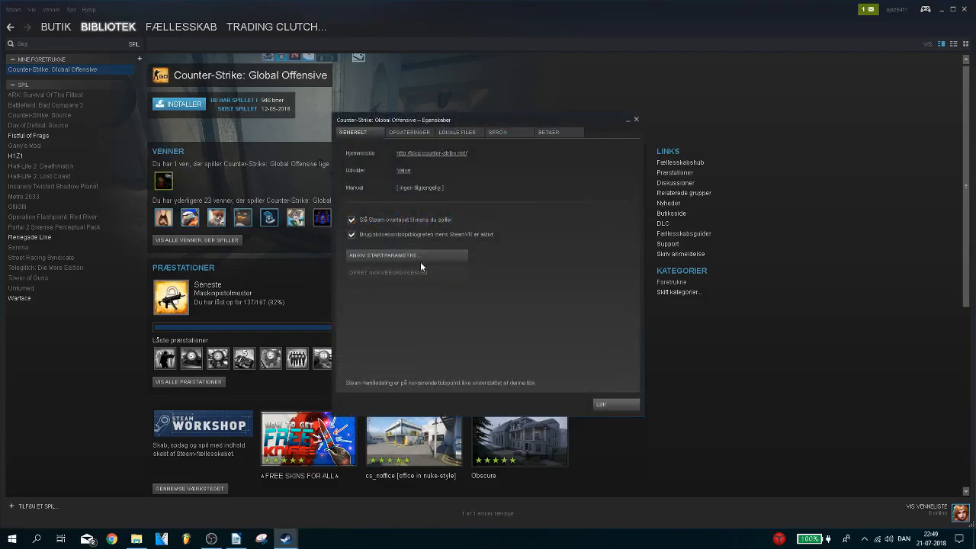
mouse_move(427, 256)
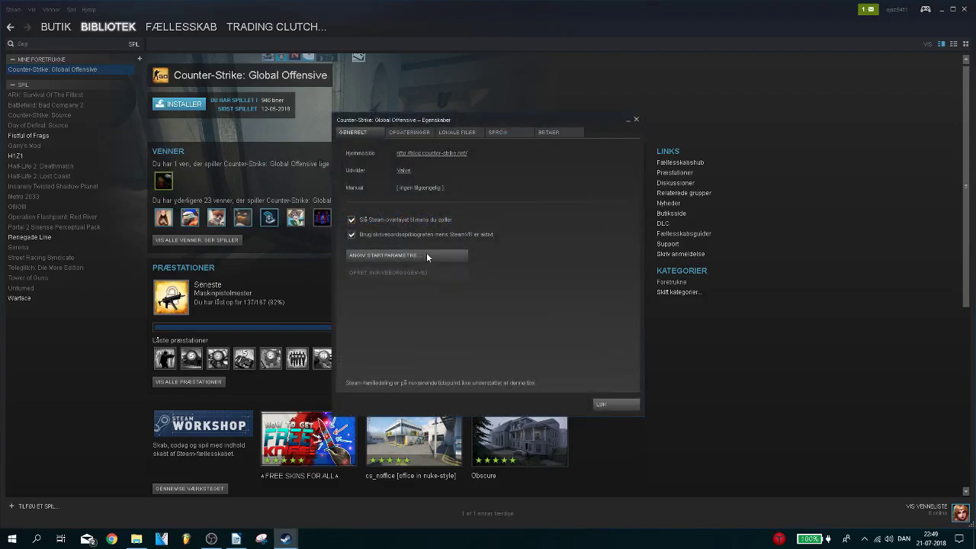
- Open the Set launch options (Angiv startparametre) entry box for CS:GO
left_click(406, 254)
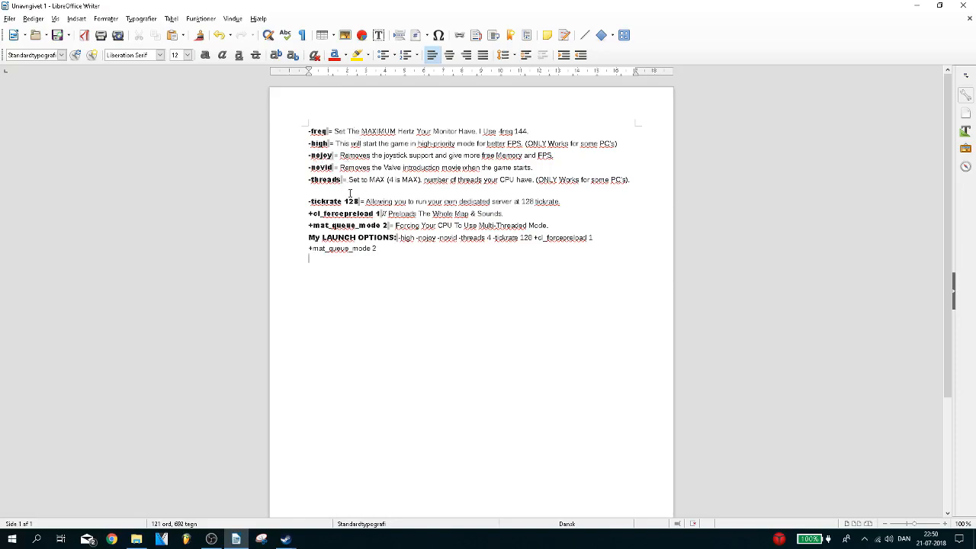
mouse_move(434, 259)
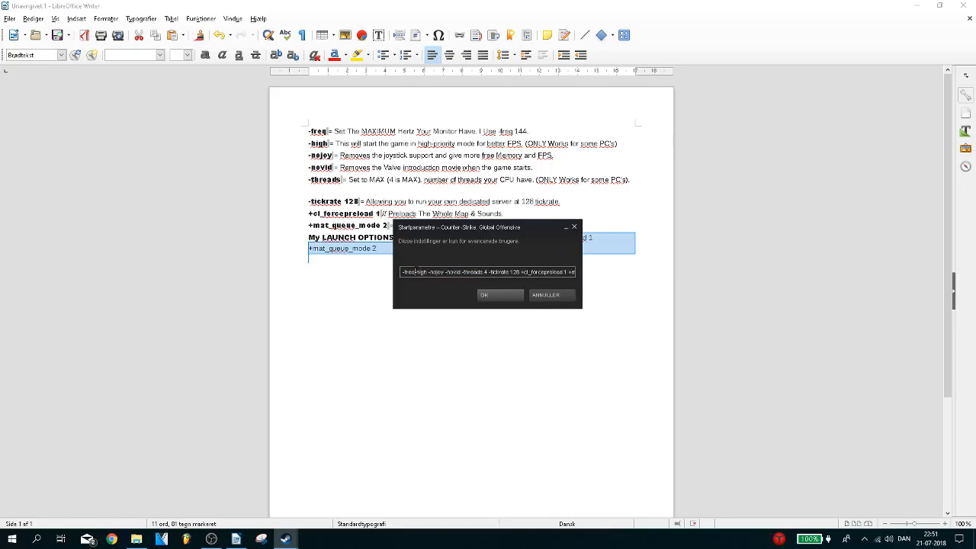
mouse_move(460, 287)
type(" 60")
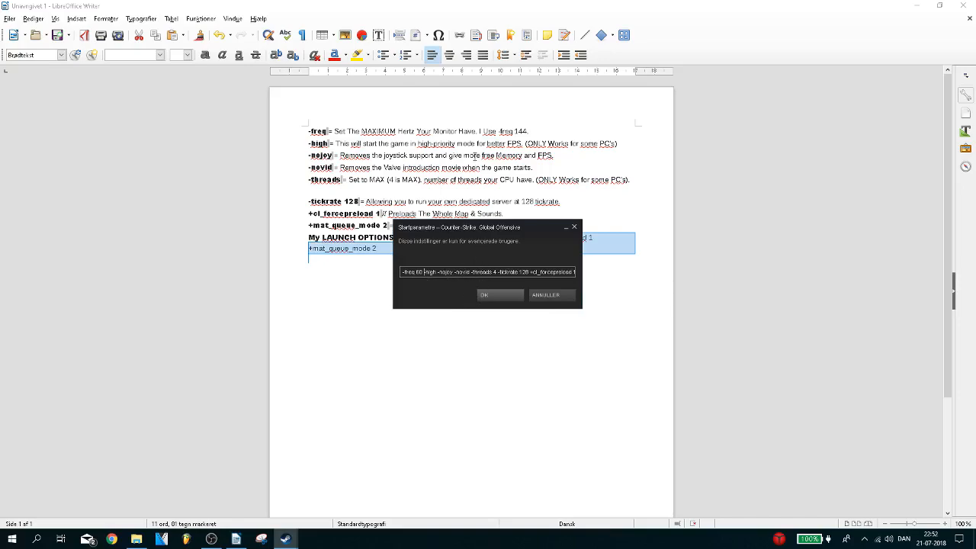
mouse_move(518, 226)
type("-")
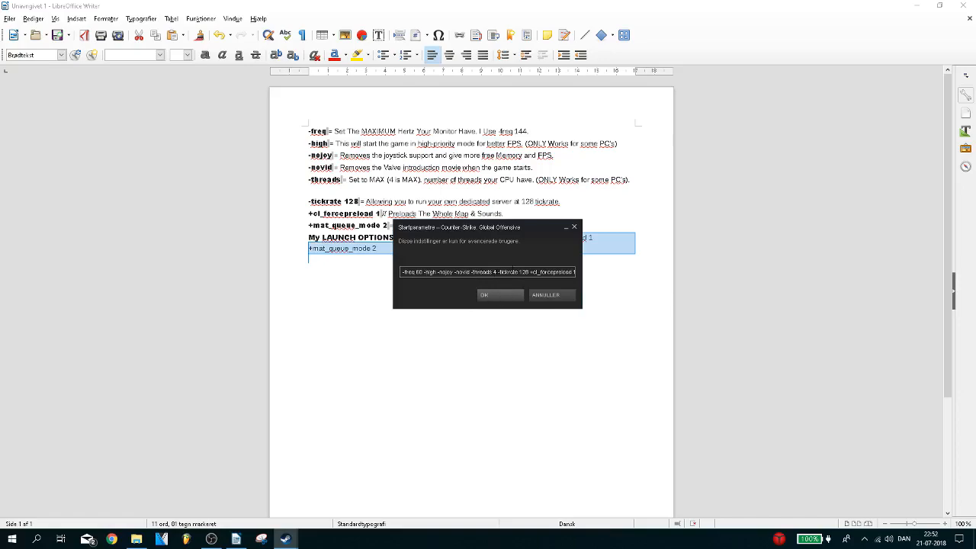
mouse_move(546, 250)
type(" +mat_queue_mode 2")
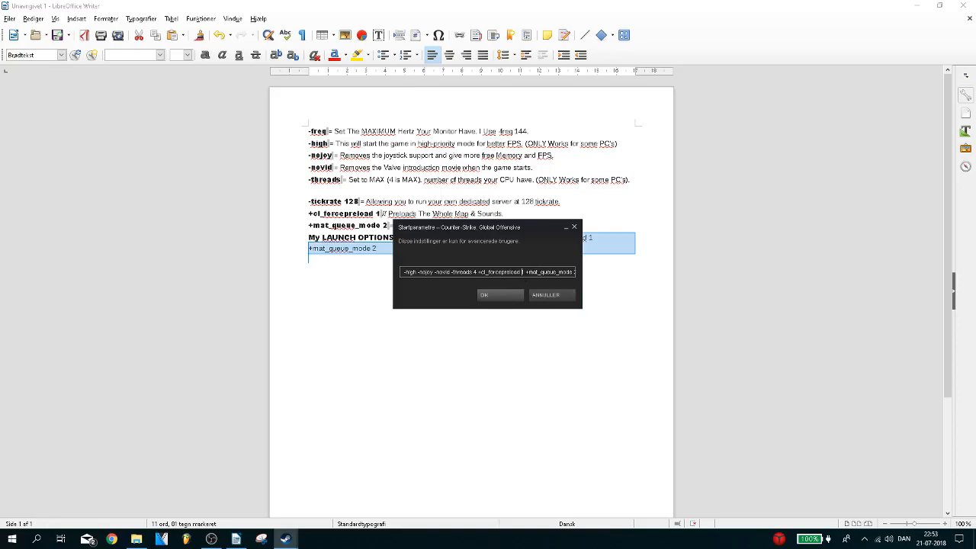
- Confirm the new FPS-boosting launch options with OK
left_click(498, 295)
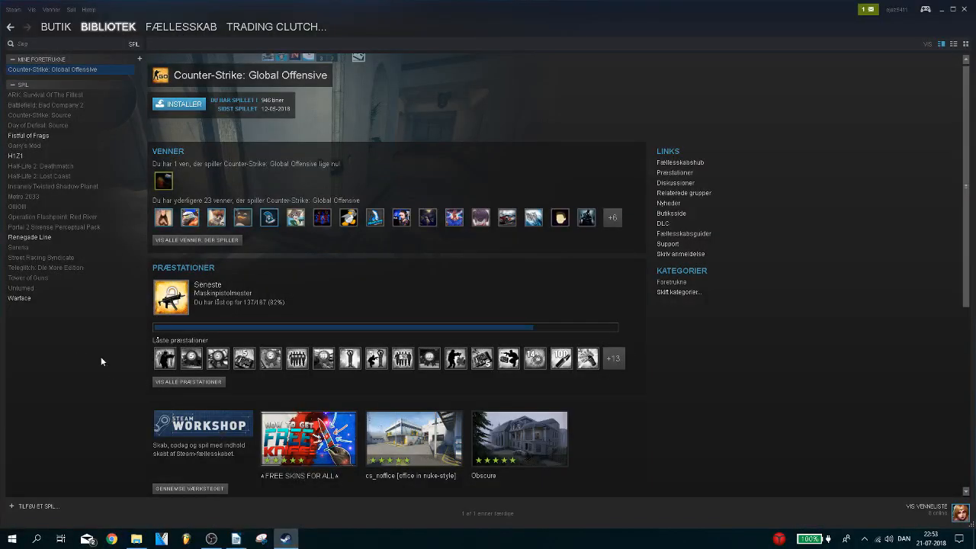
mouse_move(164, 49)
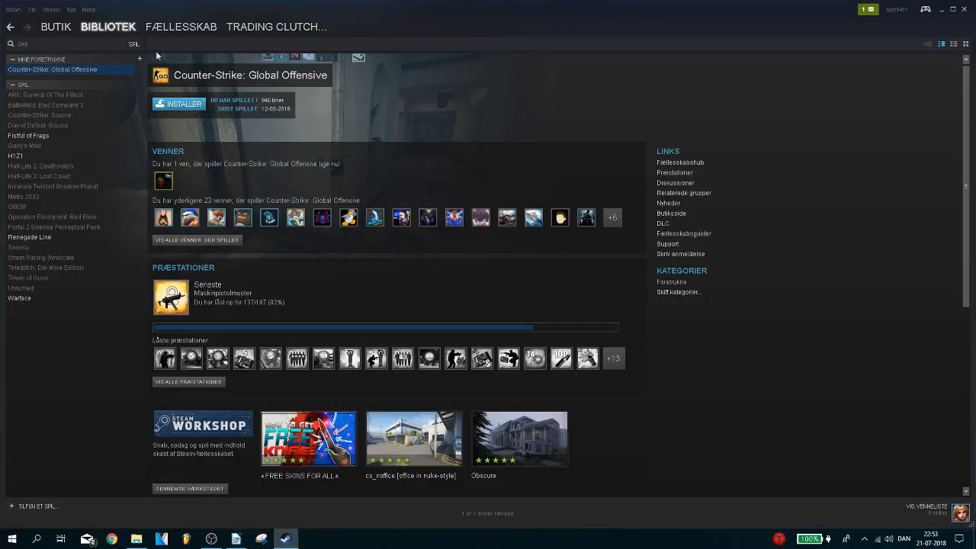
mouse_move(433, 408)
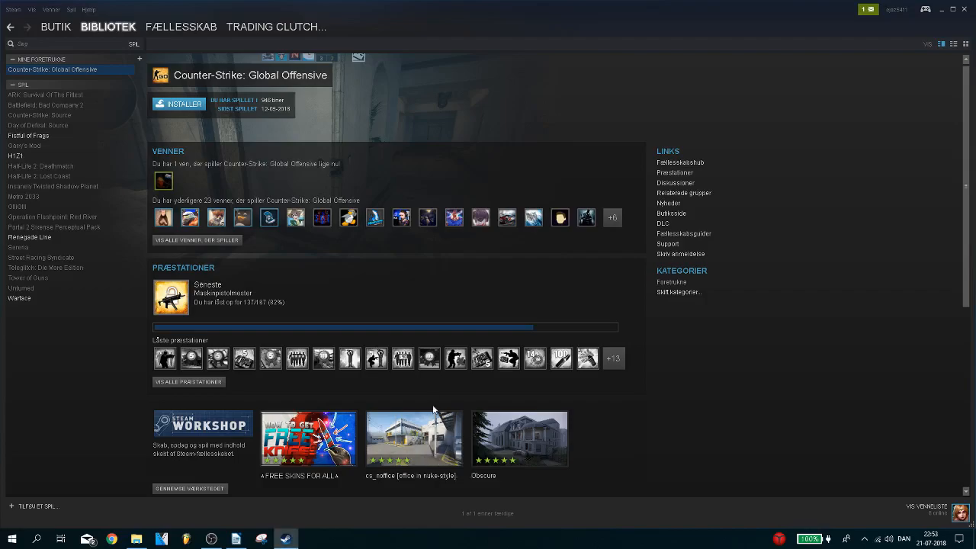
mouse_move(750, 420)
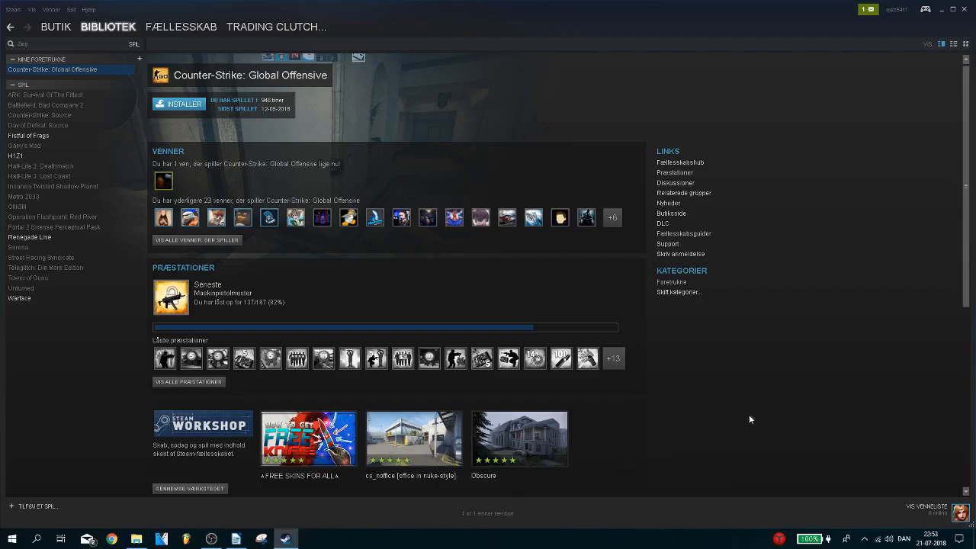
mouse_move(759, 406)
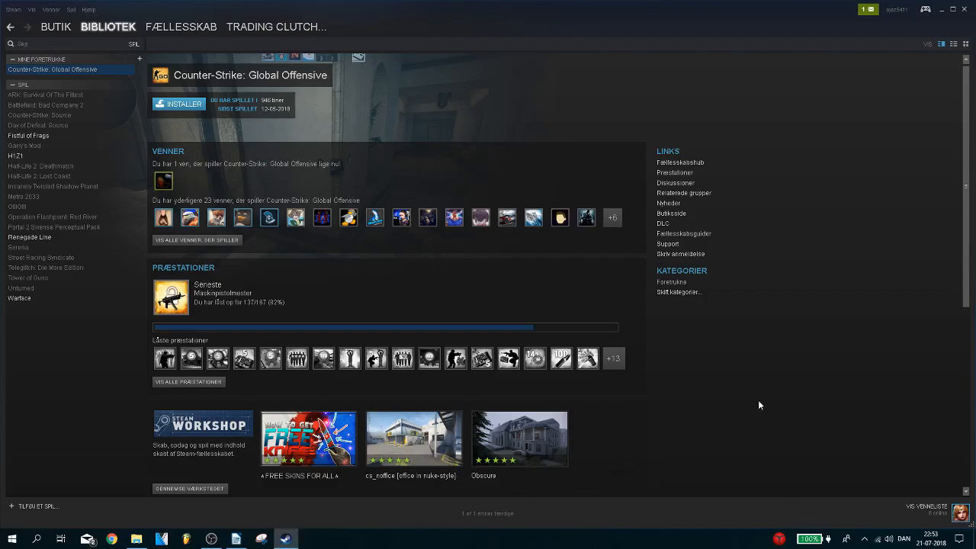
mouse_move(741, 435)
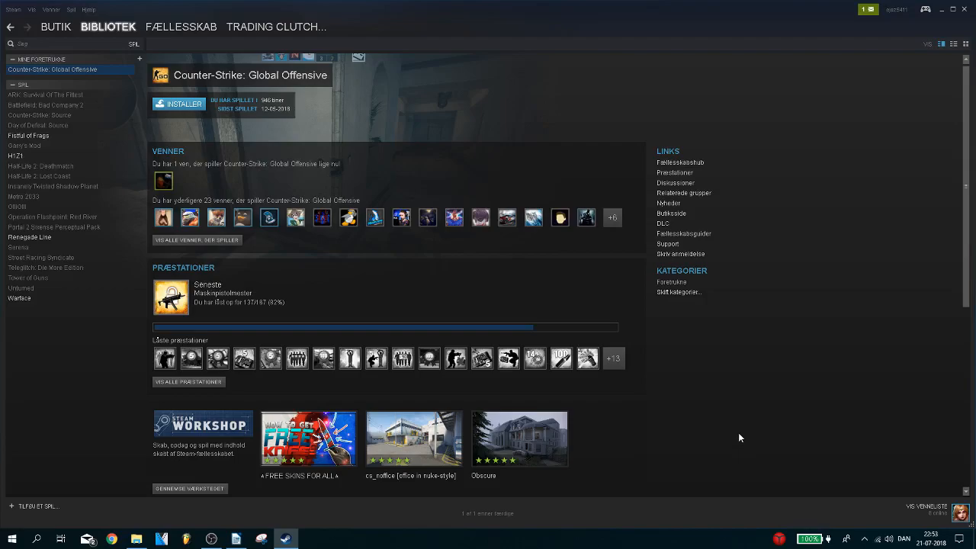